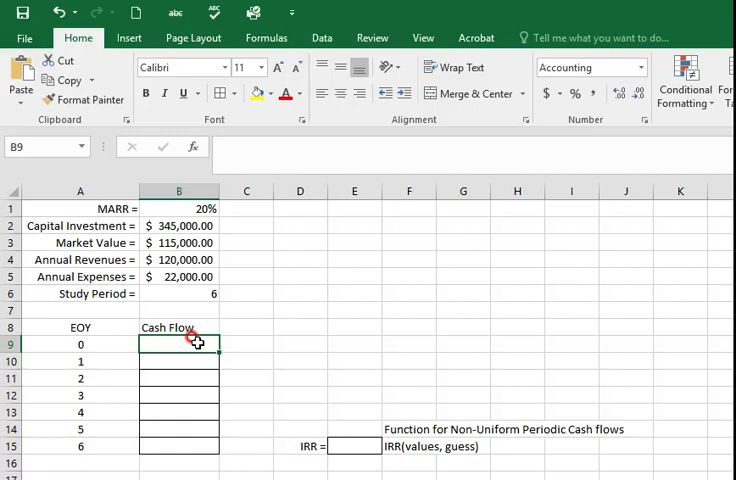
Step: Enter =-B2 in B9 so year 0 shows the capital investment as $(345,000.00)
{"action": "type", "text": "-"}
{"action": "left_click", "coordinate": [180, 360]}
{"action": "type", "text": "="}
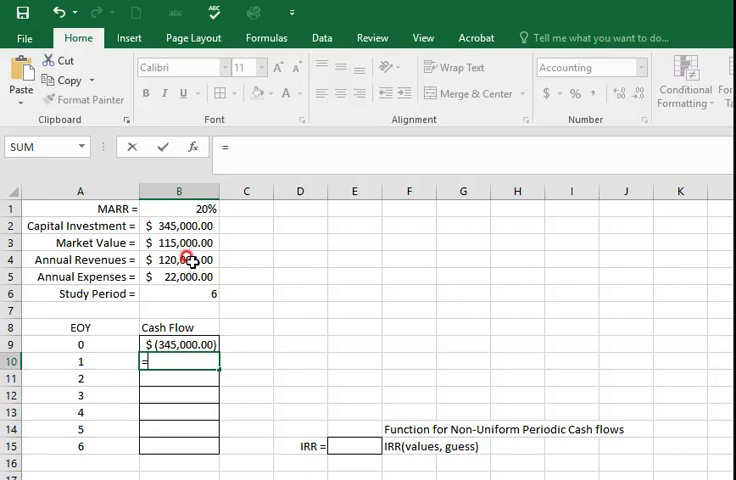
Step: Compute year 1 cash flow in B10 as $98,000.00 with absolute references =$B$4-$B$5
{"action": "left_click", "coordinate": [178, 260]}
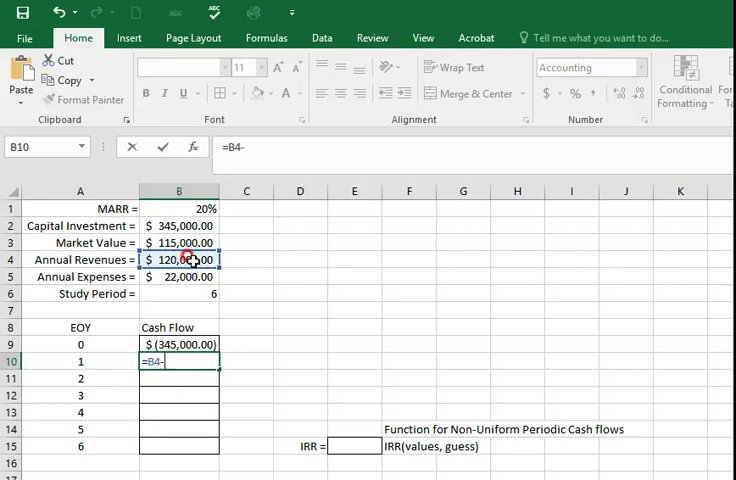
{"action": "left_click", "coordinate": [178, 276]}
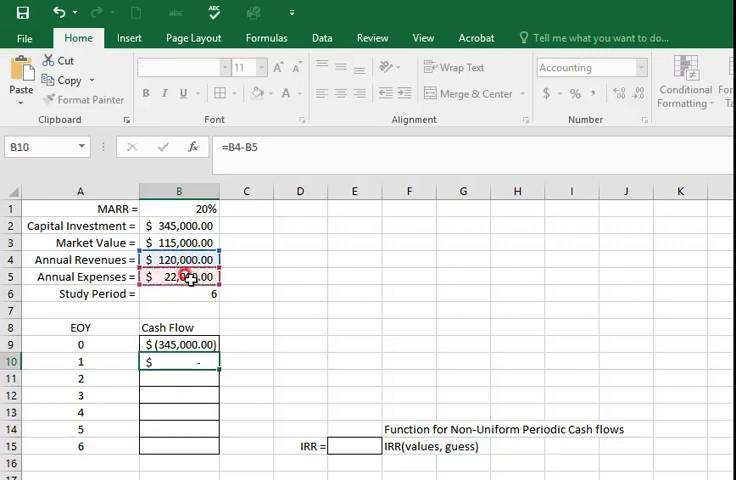
{"action": "key", "text": "Enter"}
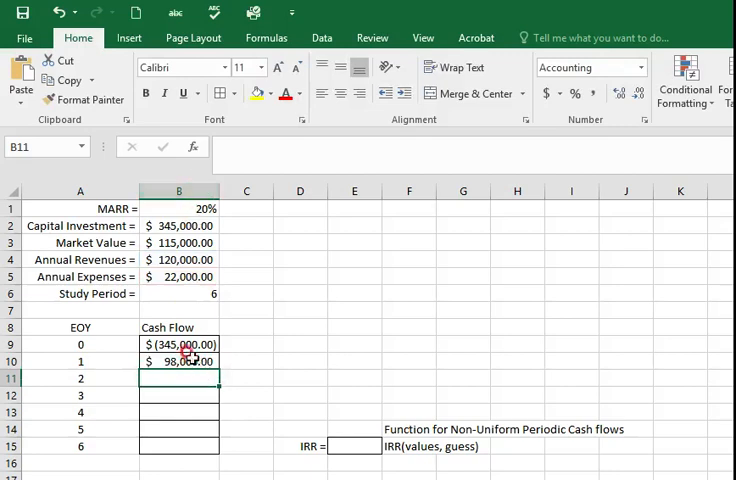
{"action": "left_click", "coordinate": [180, 360]}
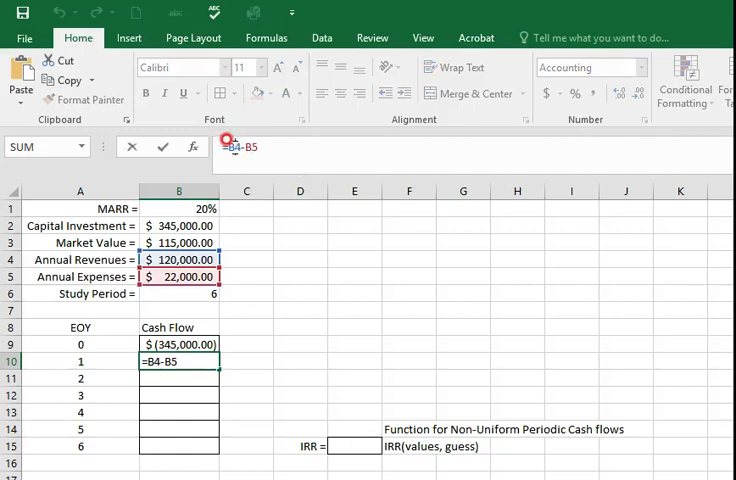
{"action": "key", "text": "F4"}
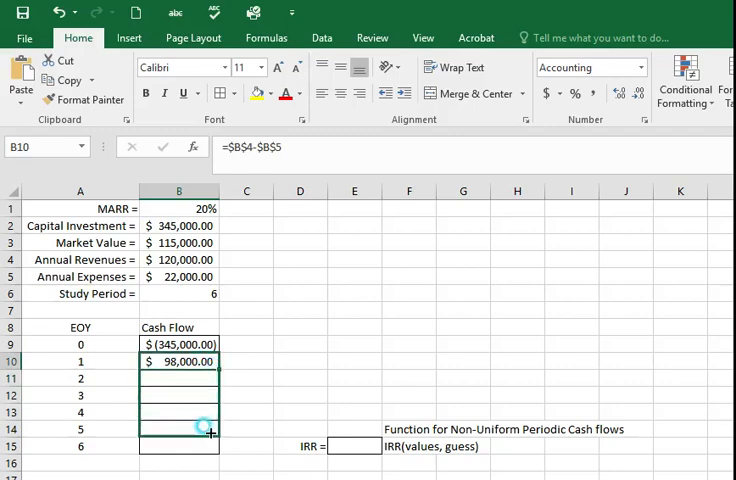
Step: Fill the $98,000.00 cash flow from B10 down through year 6 in B15
{"action": "left_click_drag", "start_coordinate": [208, 360], "coordinate": [204, 444]}
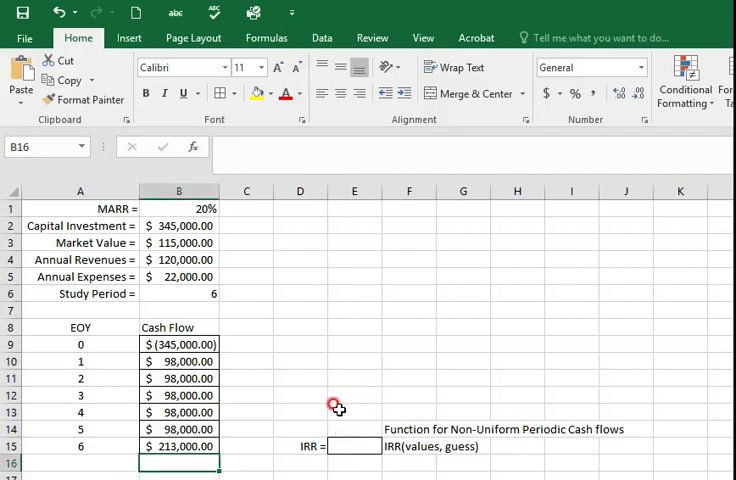
Step: Select E15 beside the IRR label, ready for the IRR formula
{"action": "left_click", "coordinate": [352, 394]}
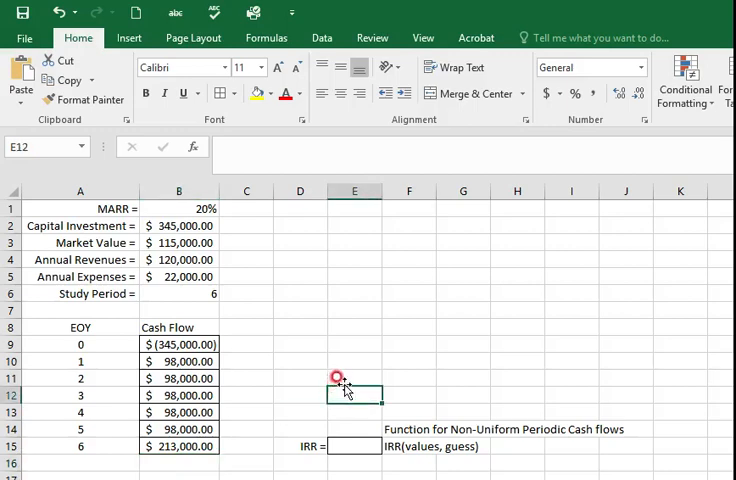
{"action": "mouse_move", "coordinate": [344, 384]}
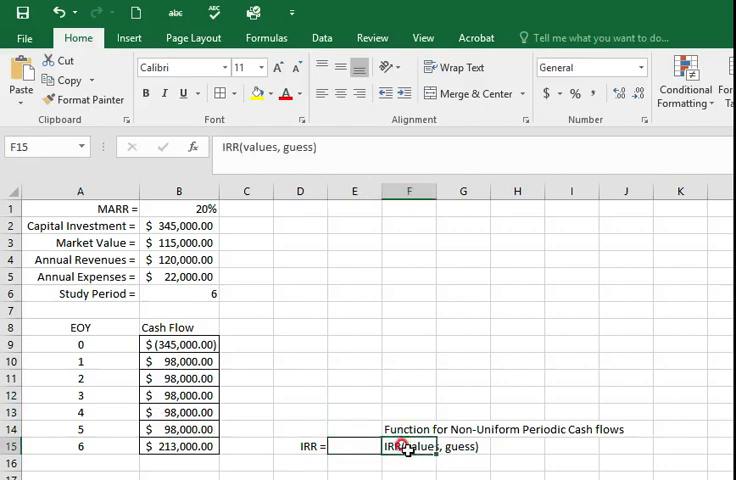
{"action": "mouse_move", "coordinate": [354, 438]}
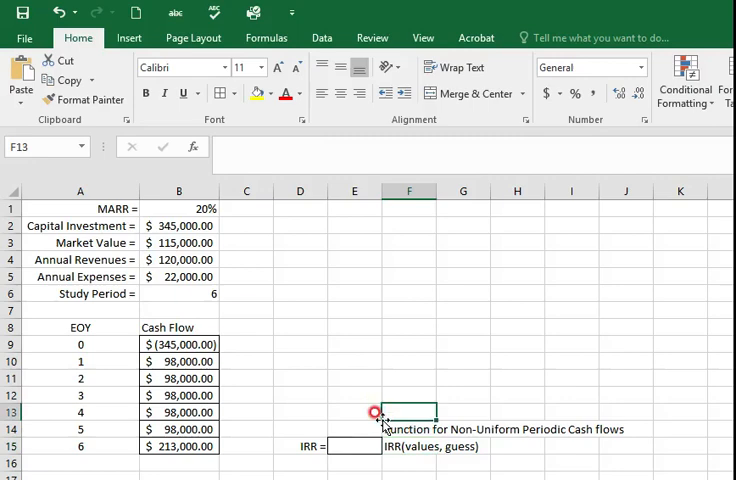
{"action": "left_click", "coordinate": [352, 446]}
{"action": "type", "text": "="}
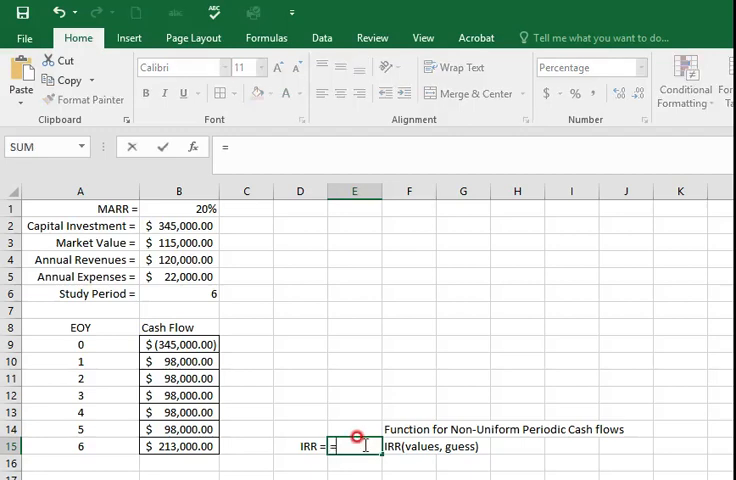
Step: Enter =IRR(B9:B15,B1) in E15 using the MARR as guess, returning 22.03%
{"action": "type", "text": "irrr(B9:B15,"}
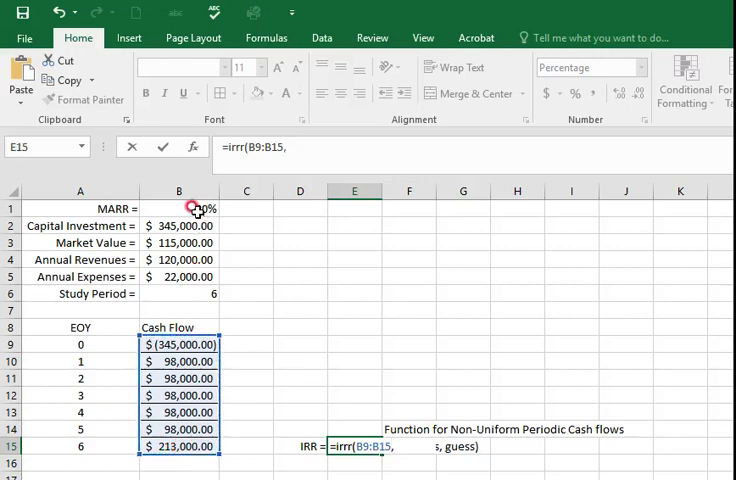
{"action": "left_click", "coordinate": [178, 208]}
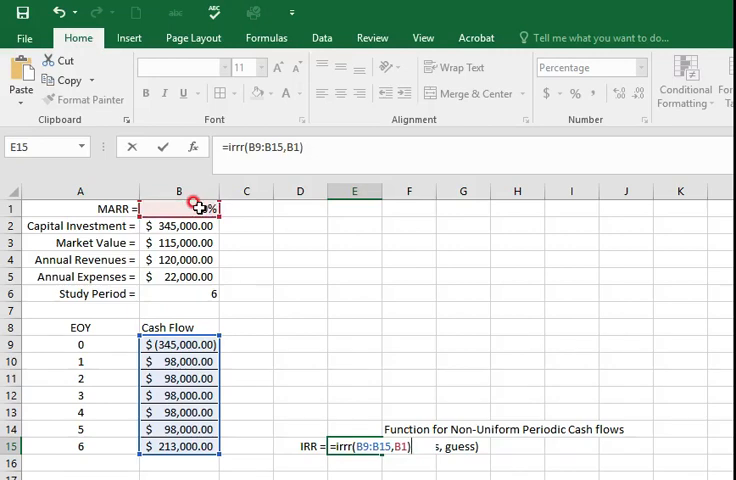
{"action": "key", "text": "Enter"}
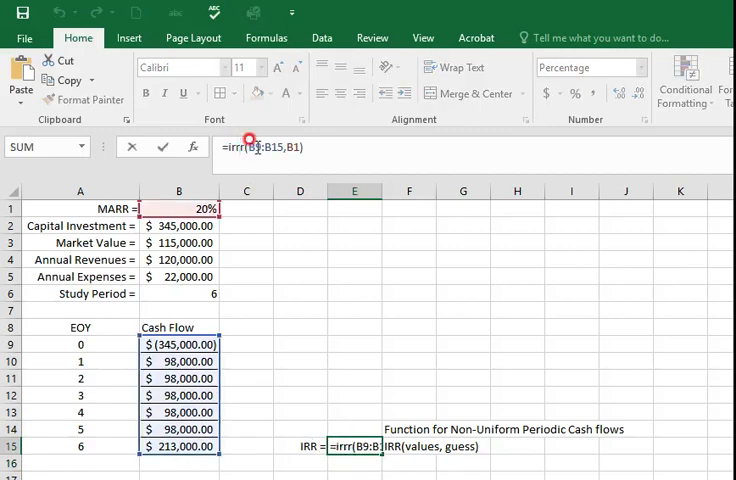
{"action": "key", "text": "Enter"}
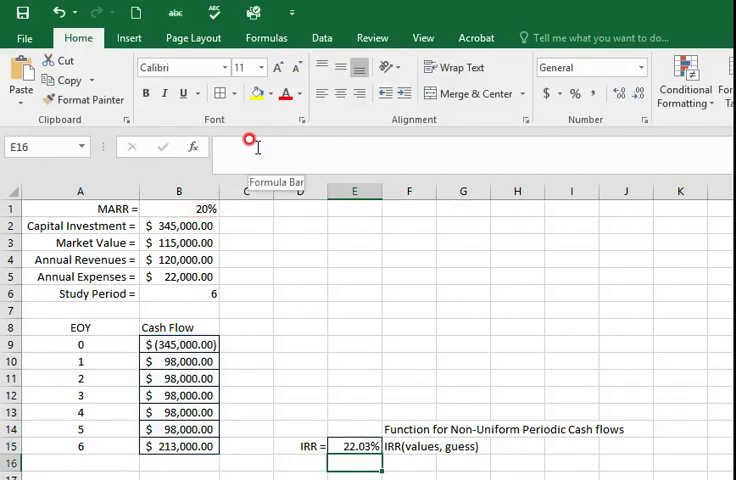
{"action": "left_click", "coordinate": [354, 446]}
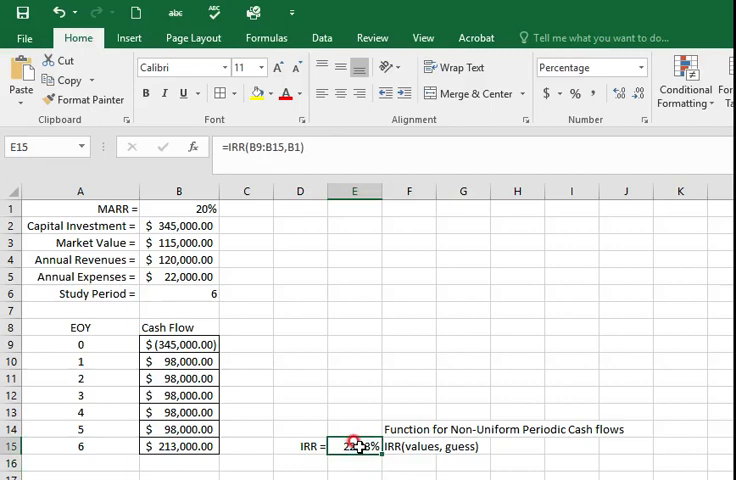